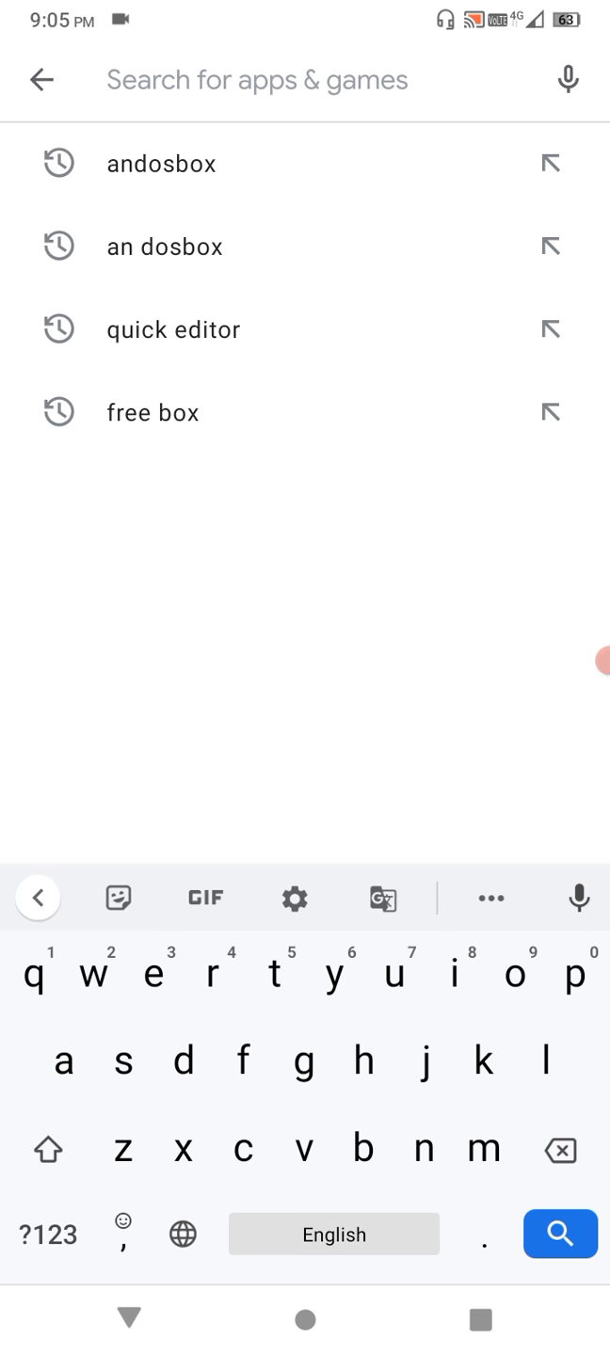
# Find the AnDOSBox listing via Play Store search, confirm it's installed, and return home.
pyautogui.write('ando')
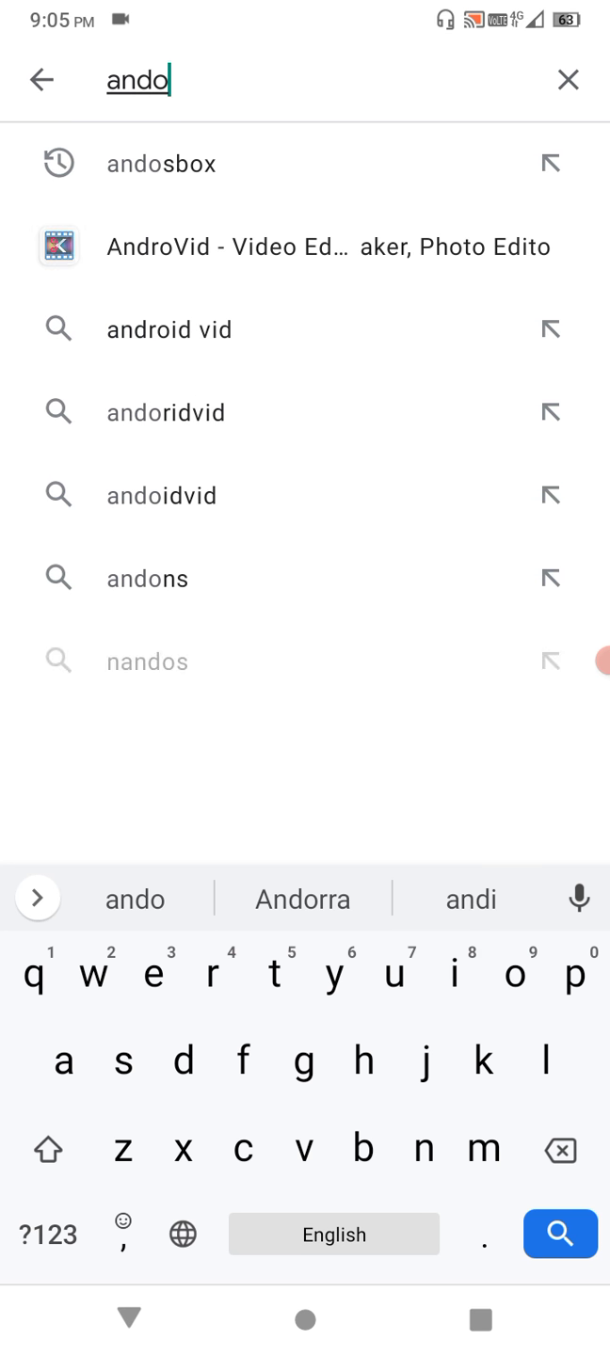
pyautogui.click(160, 163)
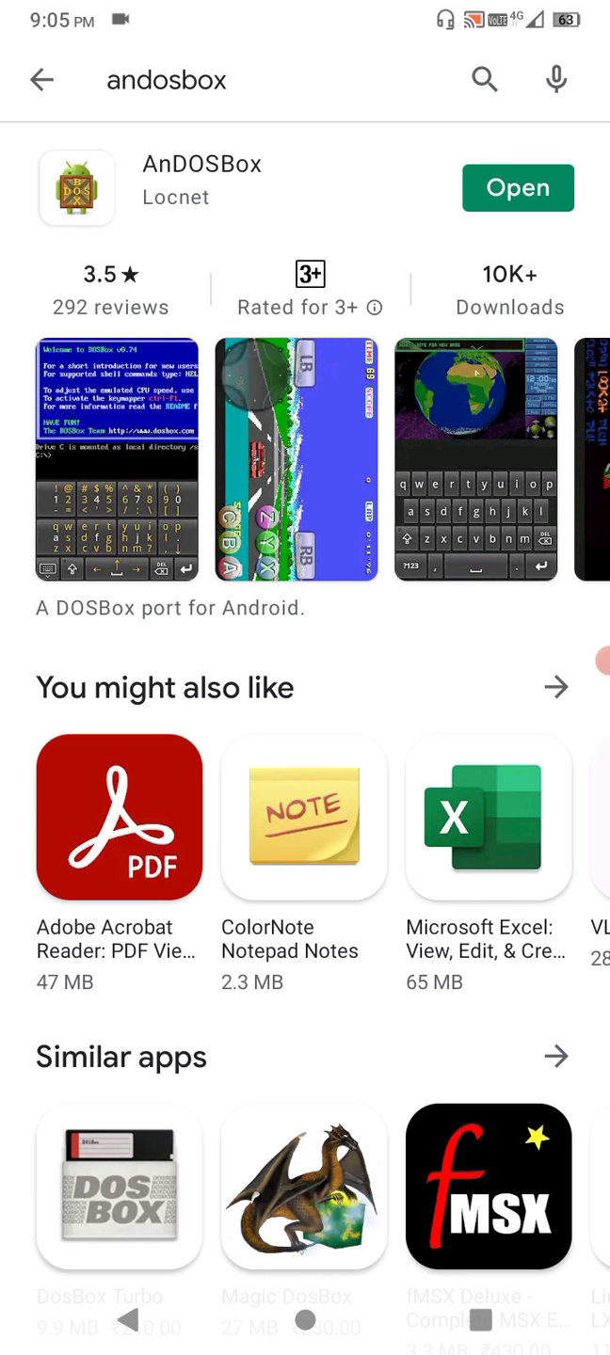
pyautogui.click(518, 188)
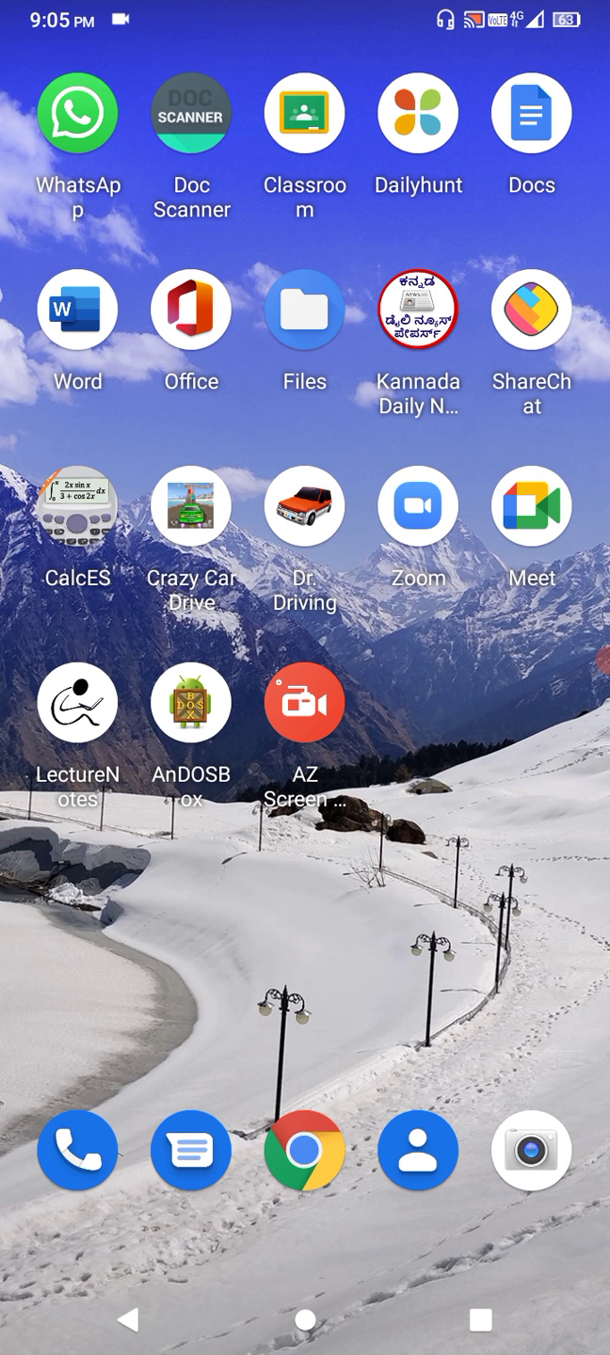
# Open the 8086 (2).zip archive from Chrome's Downloads list.
pyautogui.click(304, 1151)
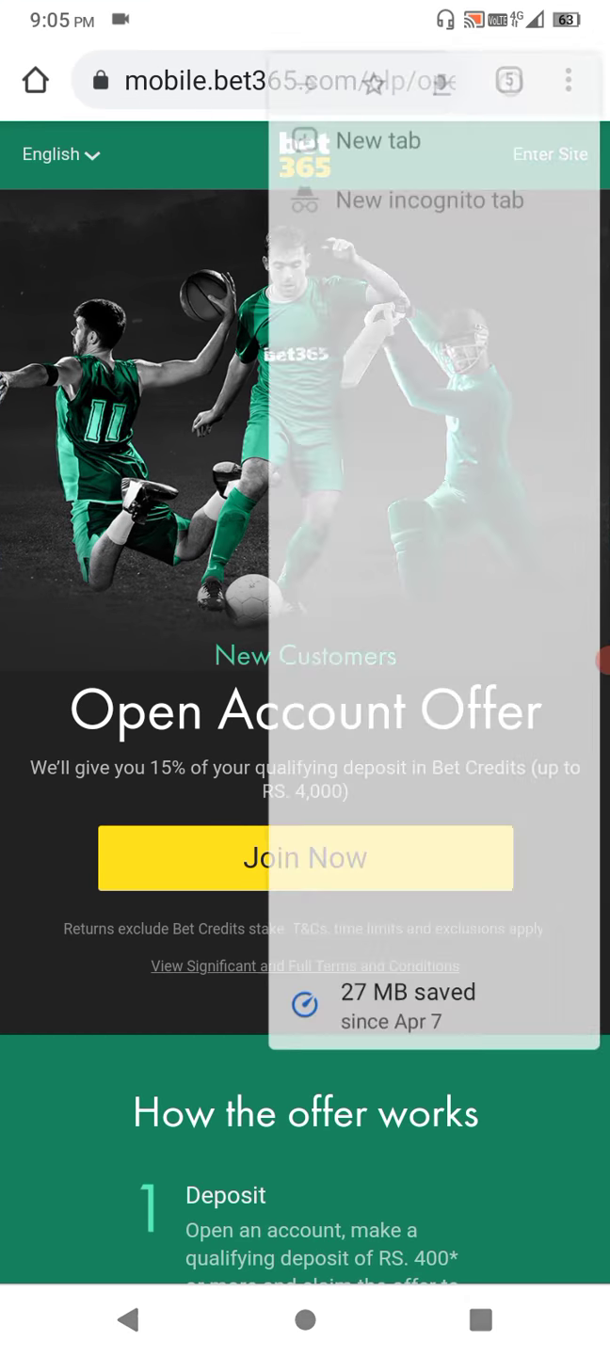
pyautogui.click(567, 81)
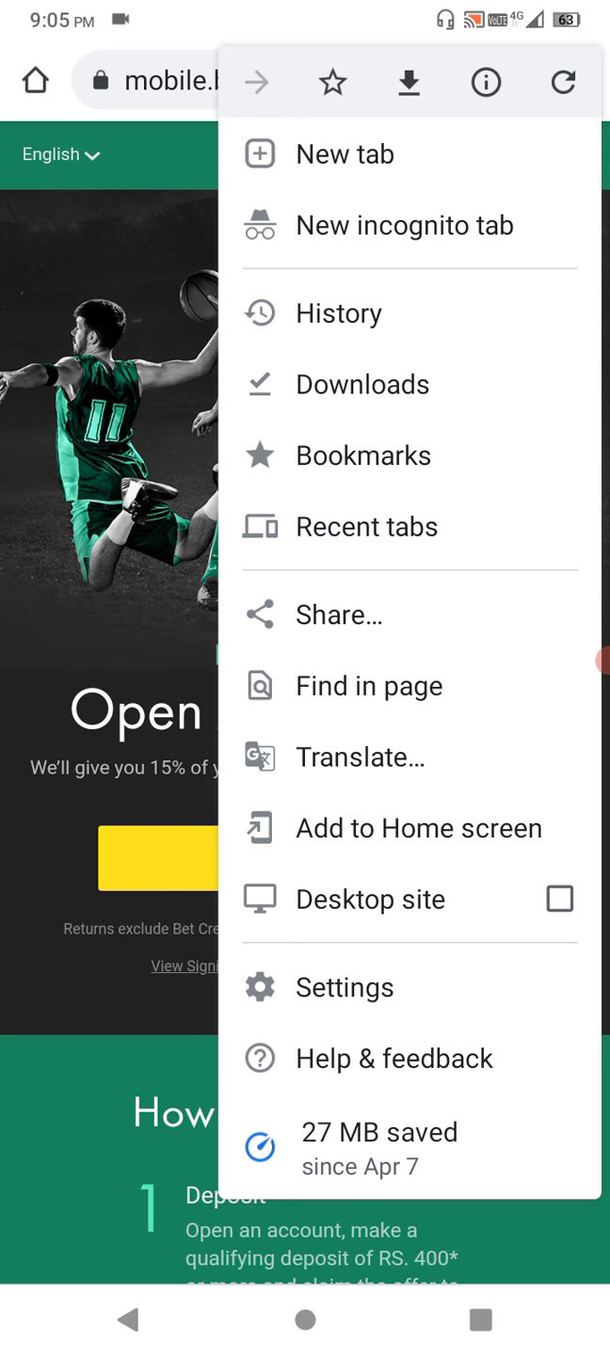
pyautogui.click(361, 384)
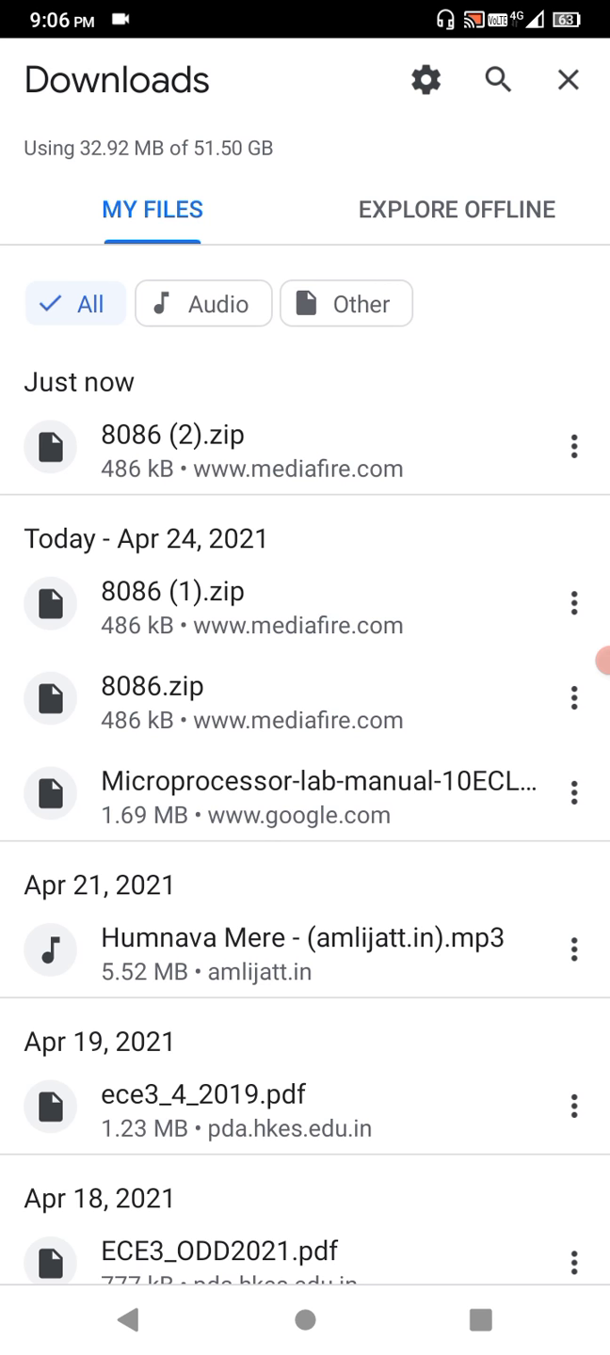
pyautogui.click(171, 434)
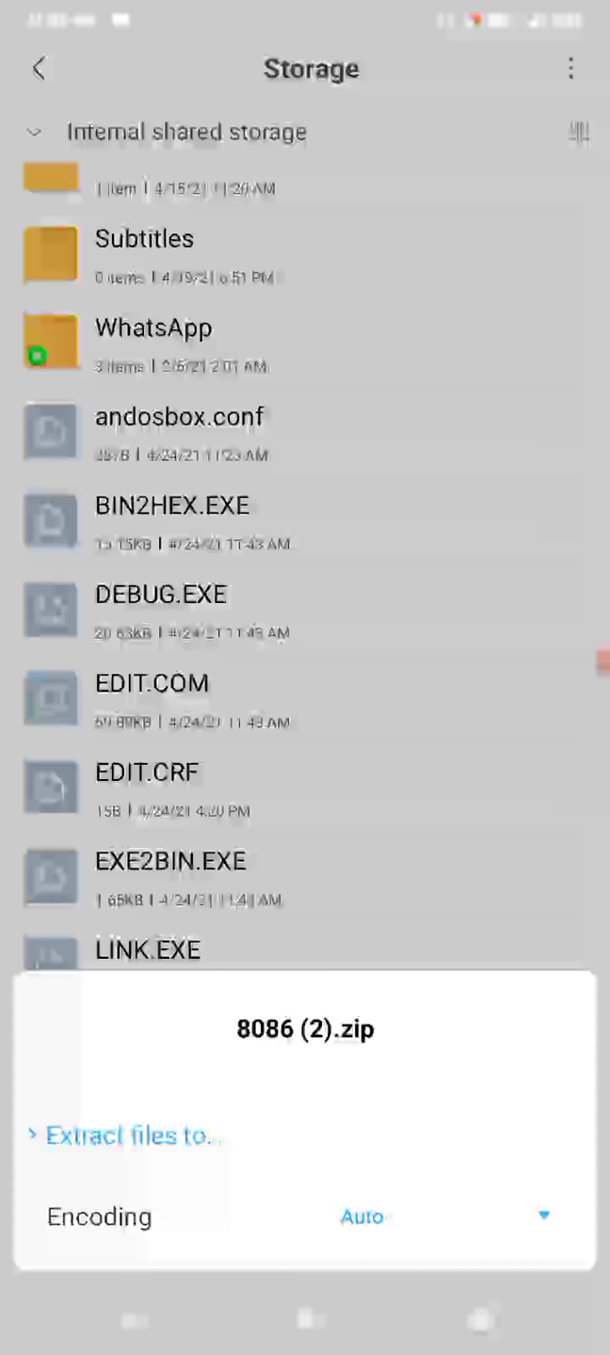
# Extract the 8086 (2).zip contents into Internal shared storage.
pyautogui.click(127, 1135)
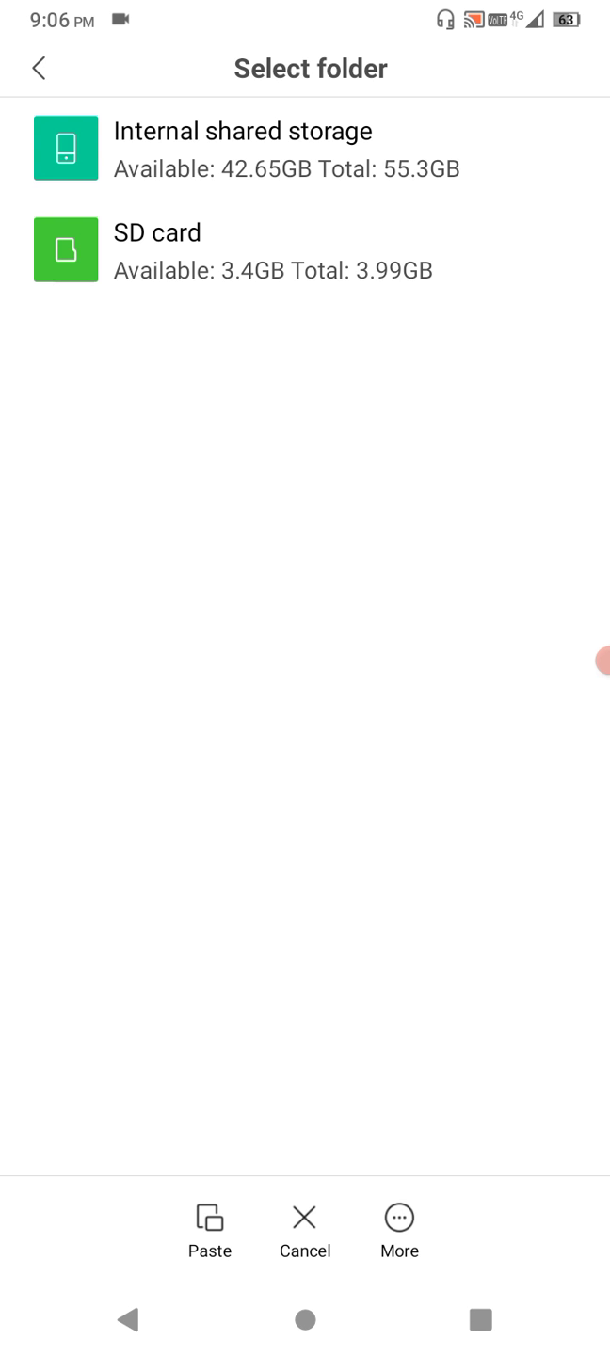
pyautogui.click(240, 150)
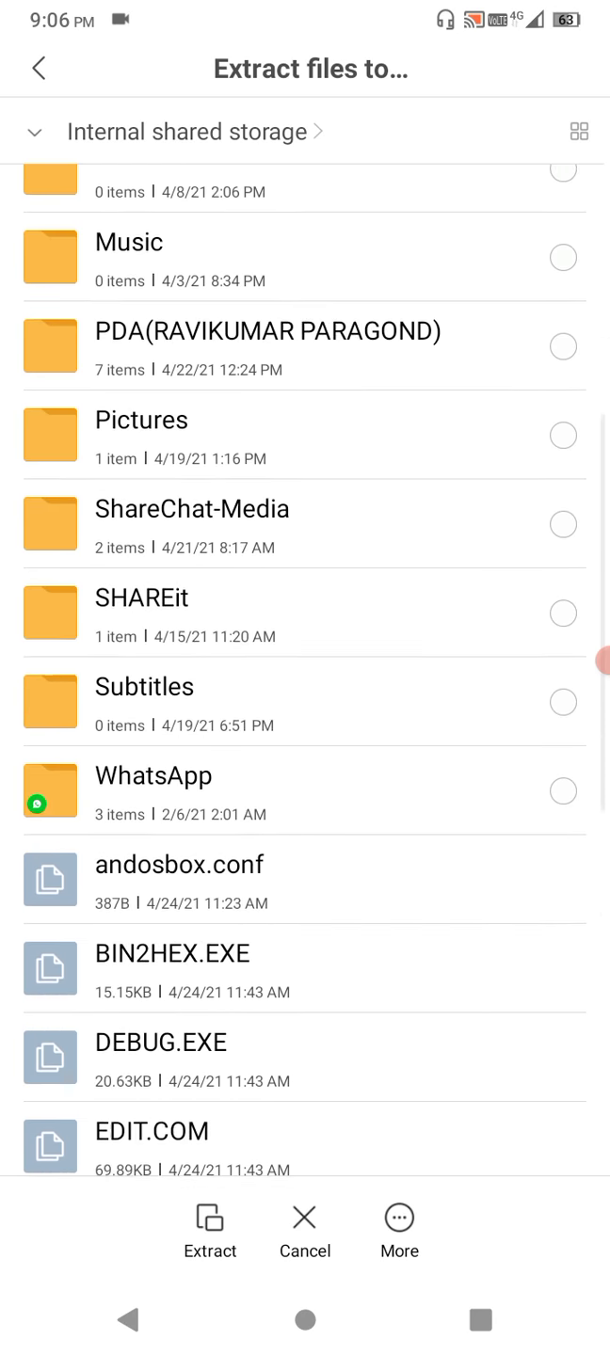
pyautogui.scroll(-3)
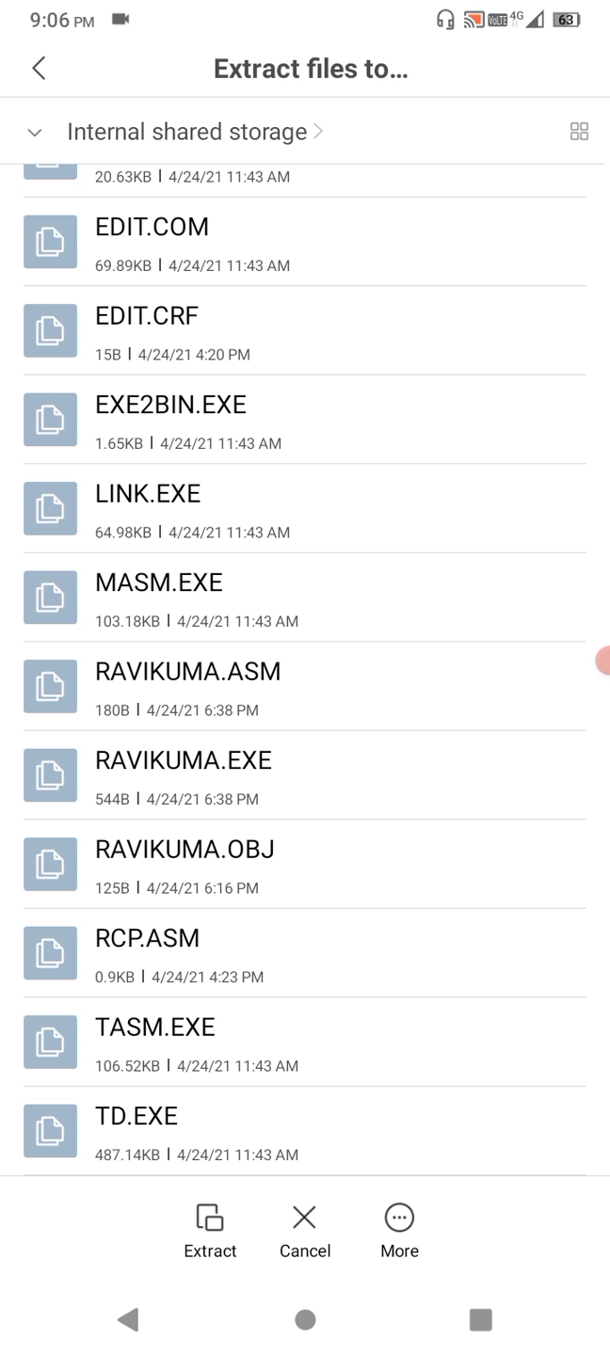
pyautogui.scroll(3)
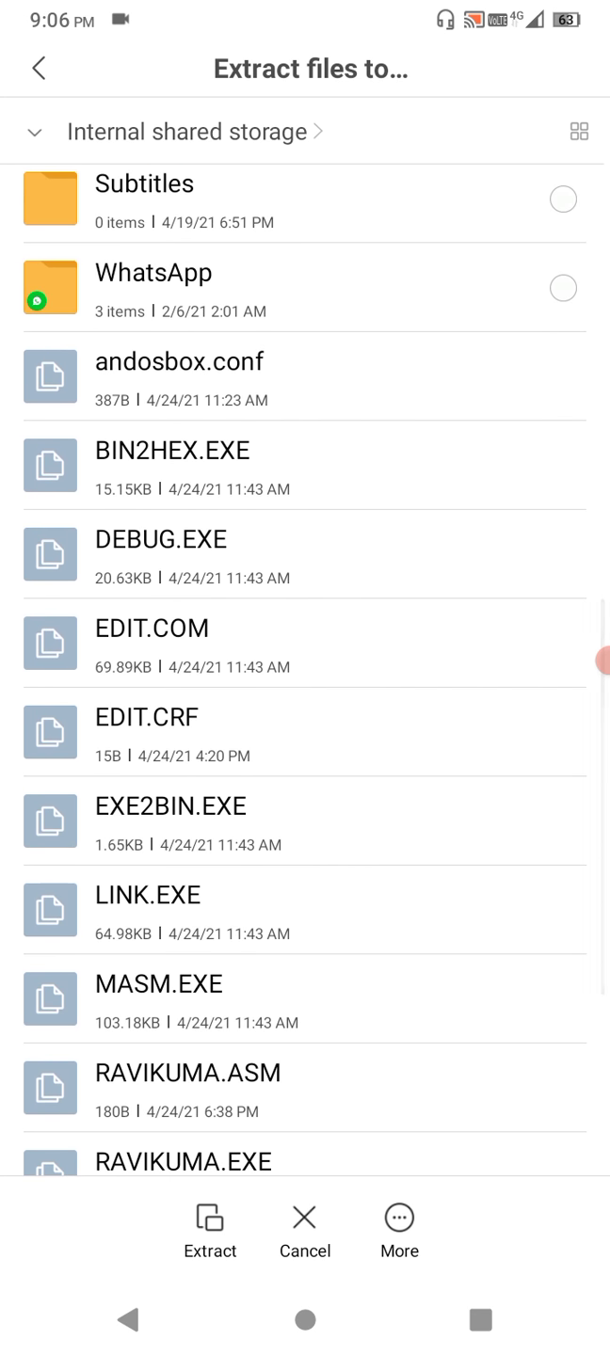
pyautogui.scroll(-3)
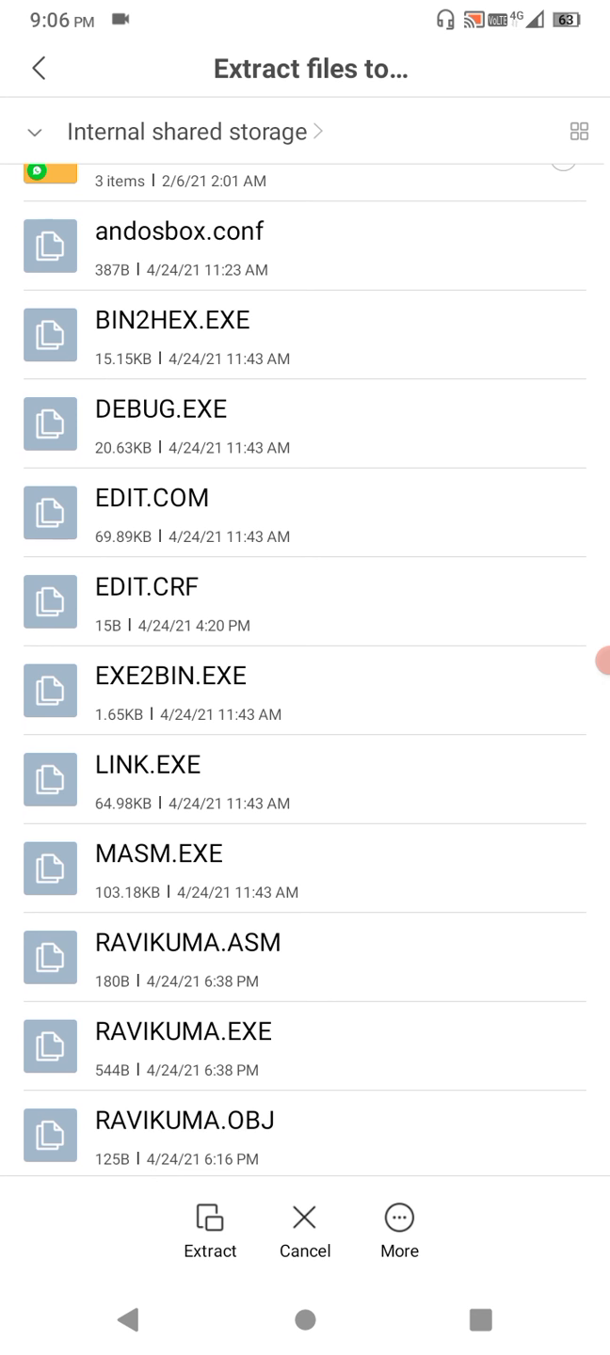
pyautogui.scroll(3)
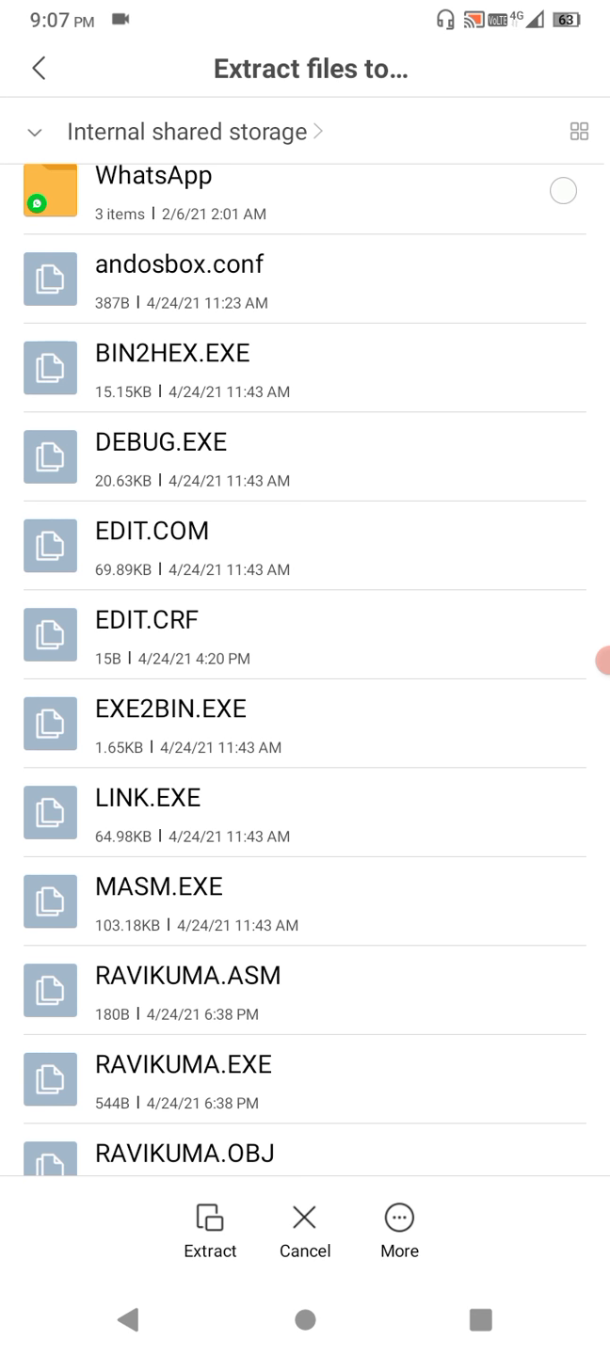
pyautogui.scroll(-3)
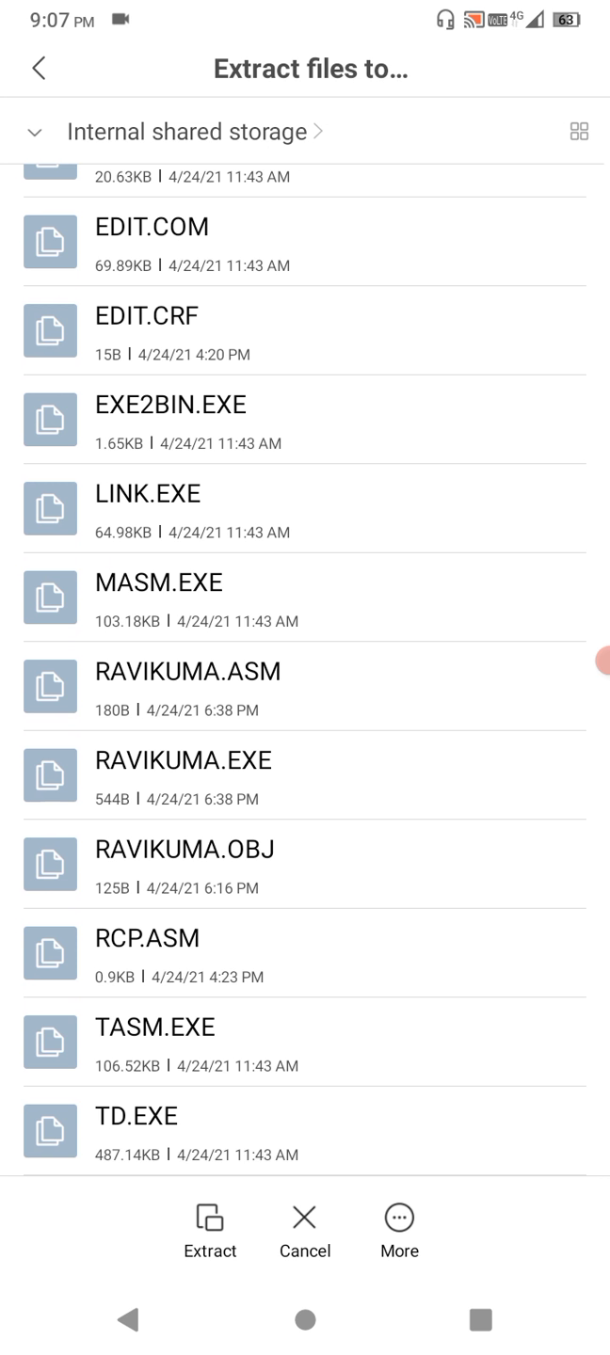
pyautogui.click(304, 1318)
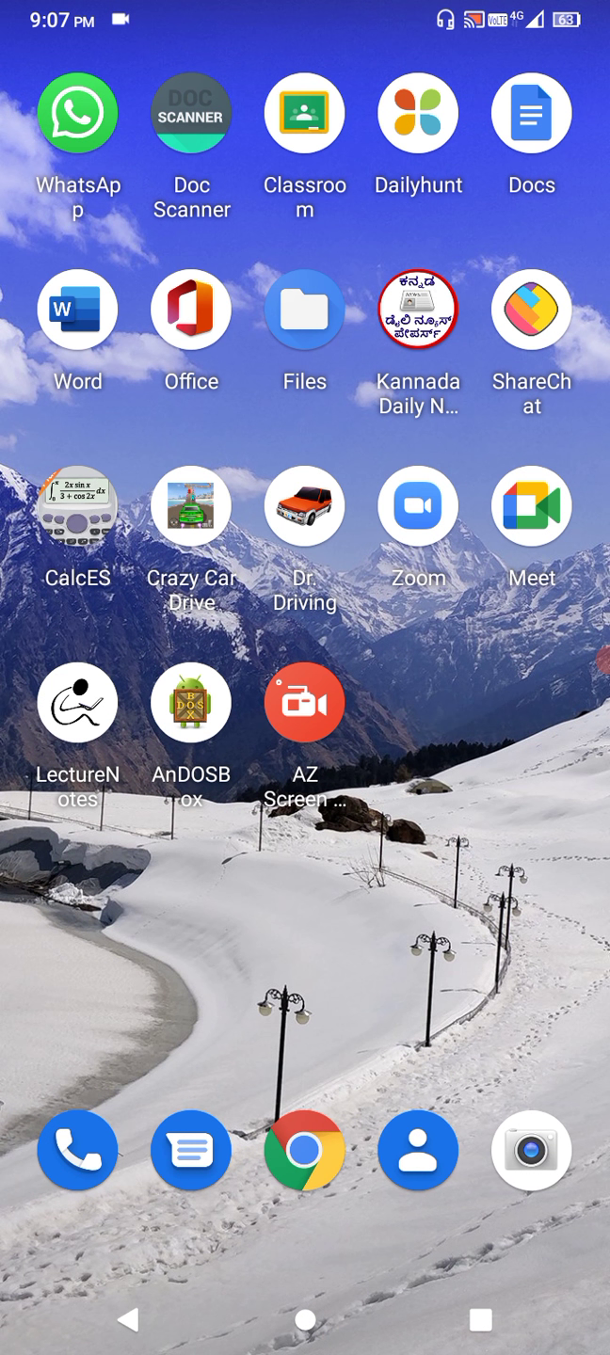
# Launch AnDOSBox and try 'cd 8086', which fails and stays at C:\>.
pyautogui.click(191, 701)
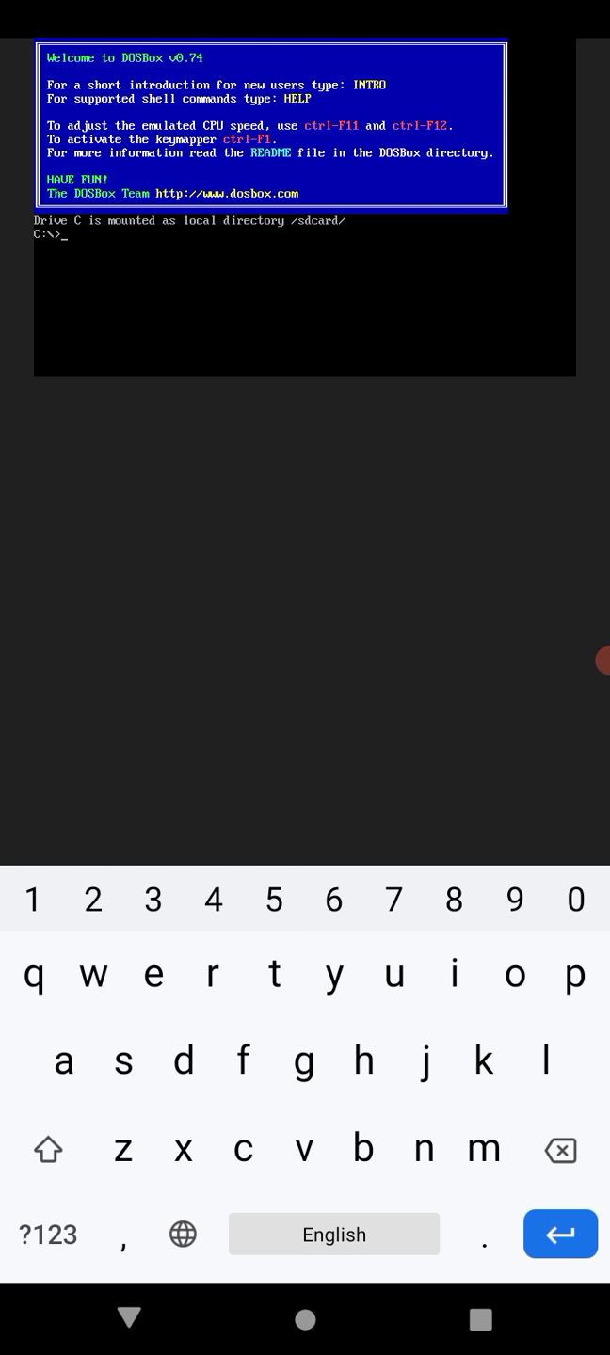
pyautogui.write('cd')
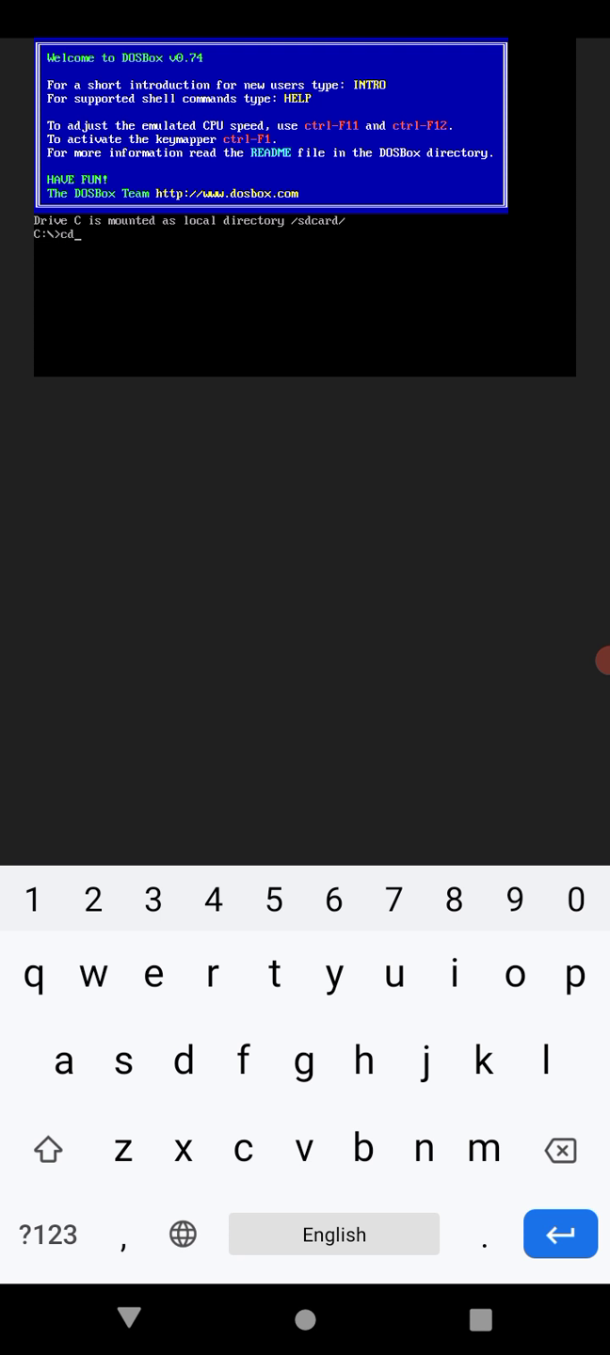
pyautogui.write('8086')
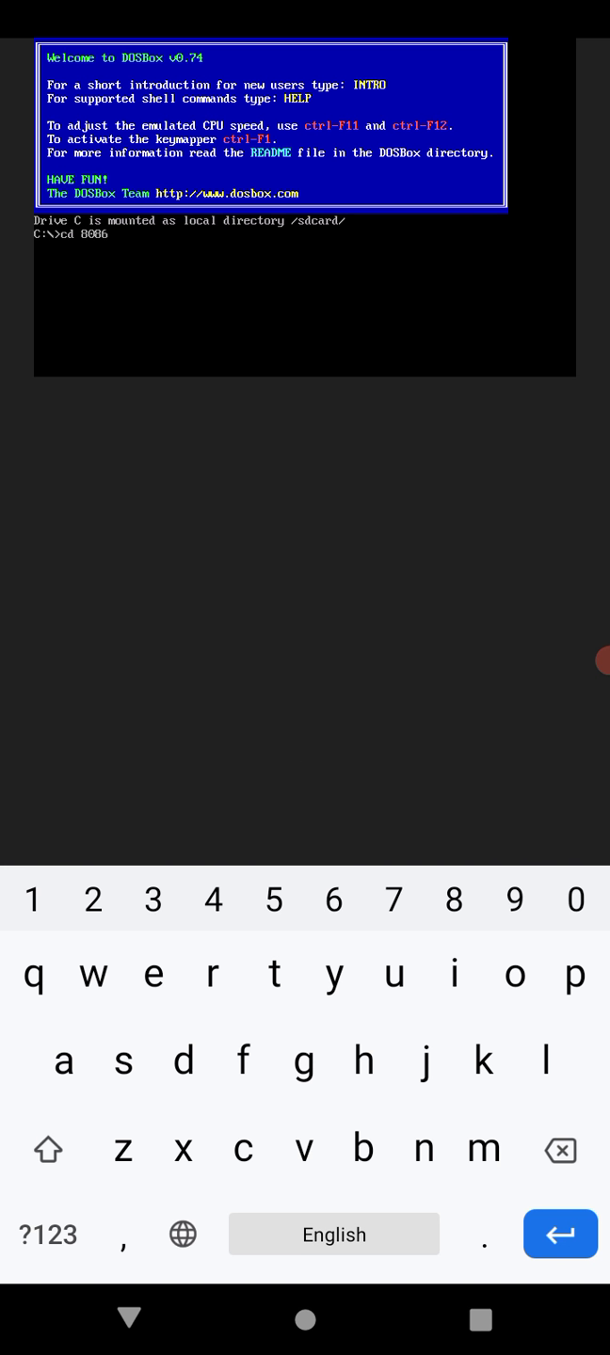
pyautogui.press('Return')
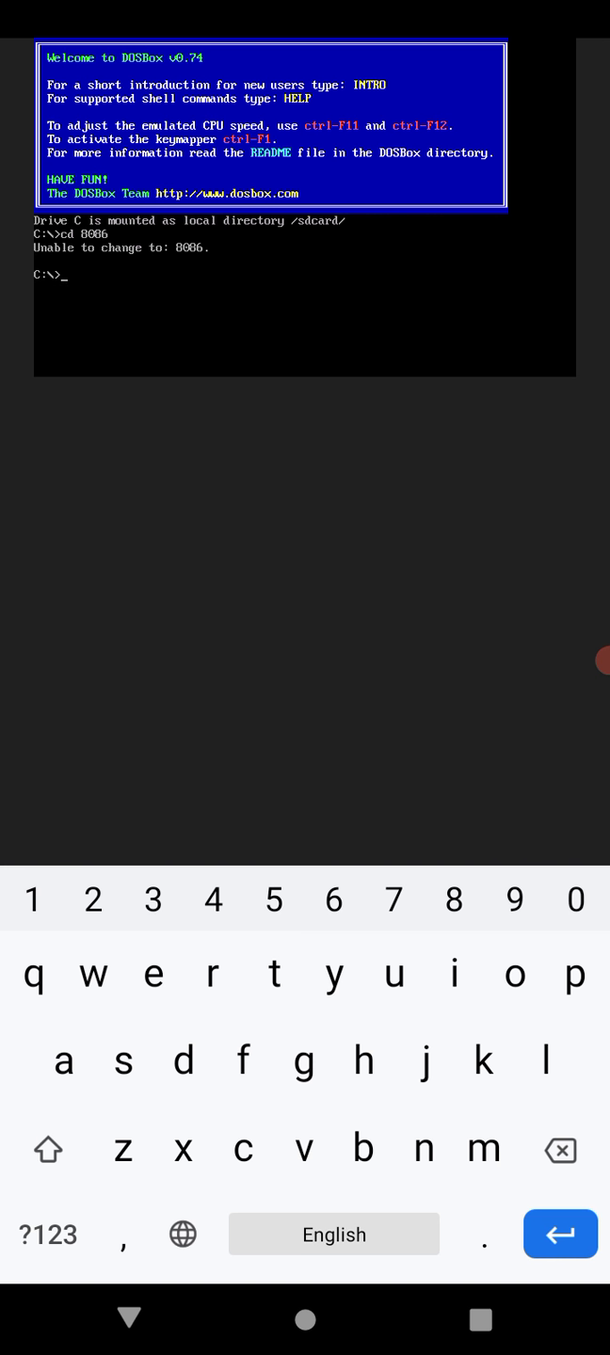
# Run 'edit ravikumar.asm' to open RAVIKUMA.ASM in the DOS editor.
pyautogui.click(152, 974)
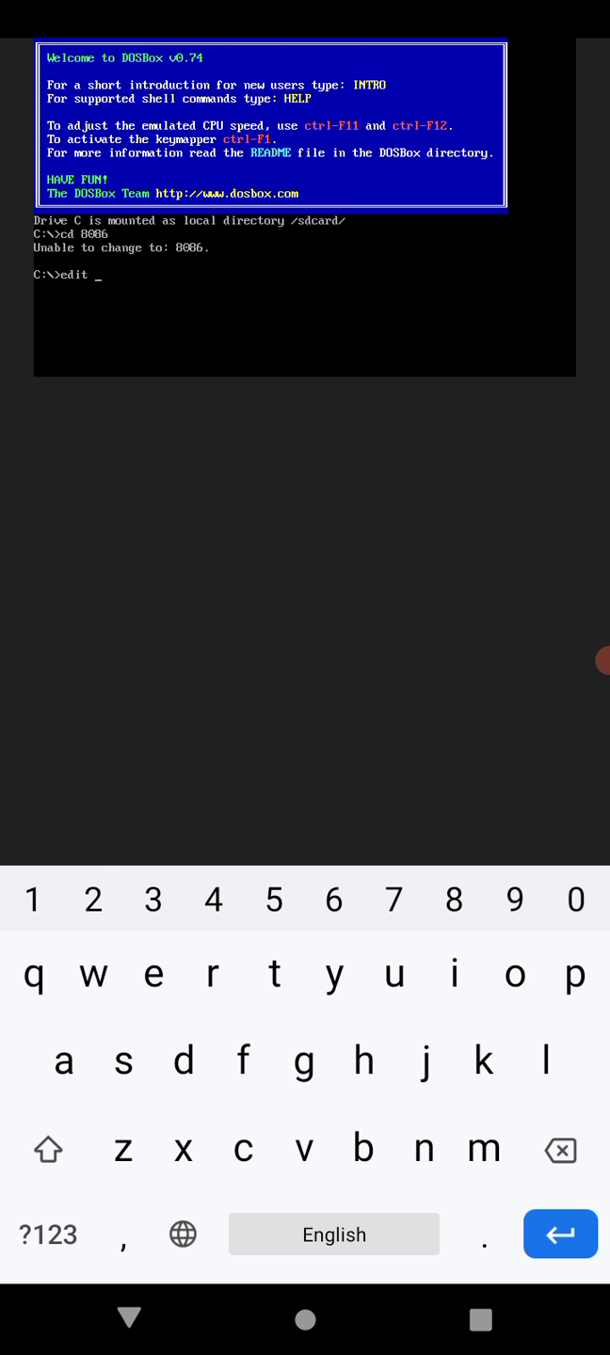
pyautogui.write('ra')
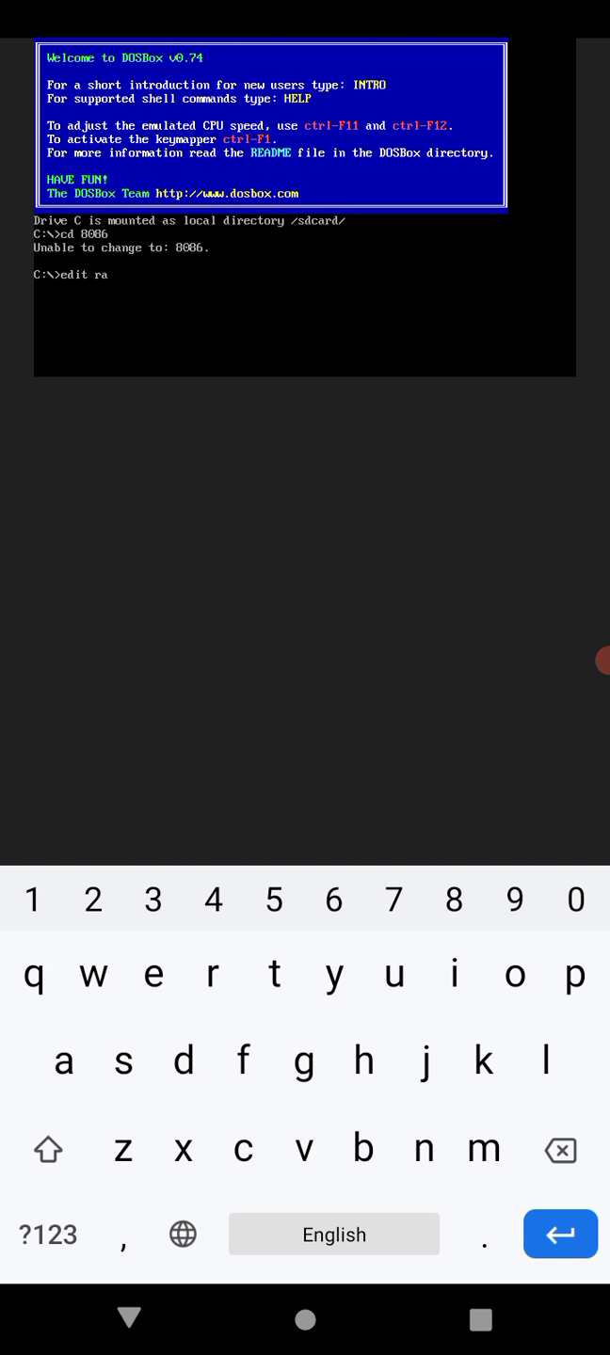
pyautogui.write('viku')
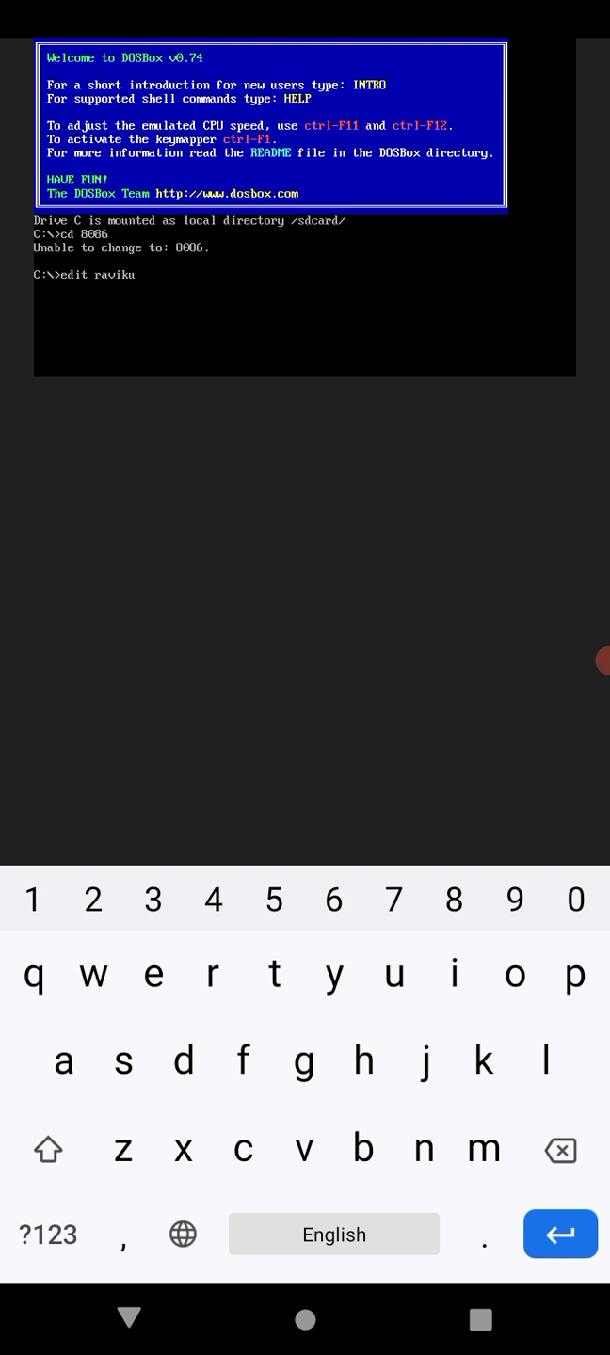
pyautogui.write('mar.')
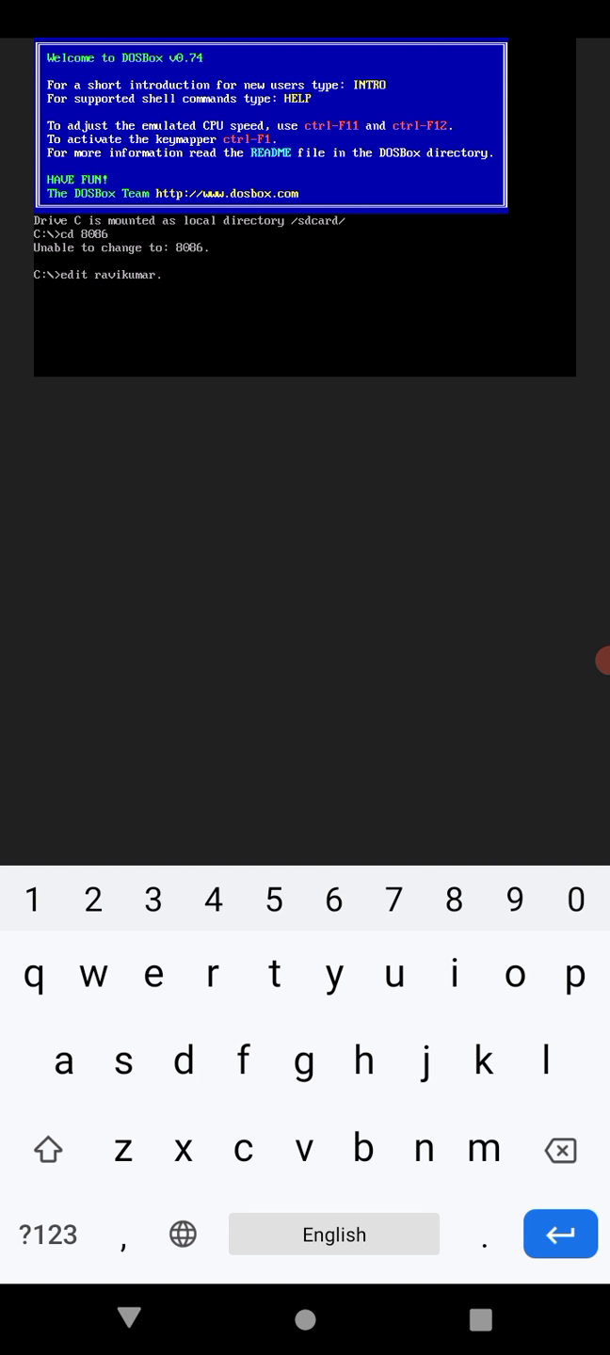
pyautogui.write('.asm')
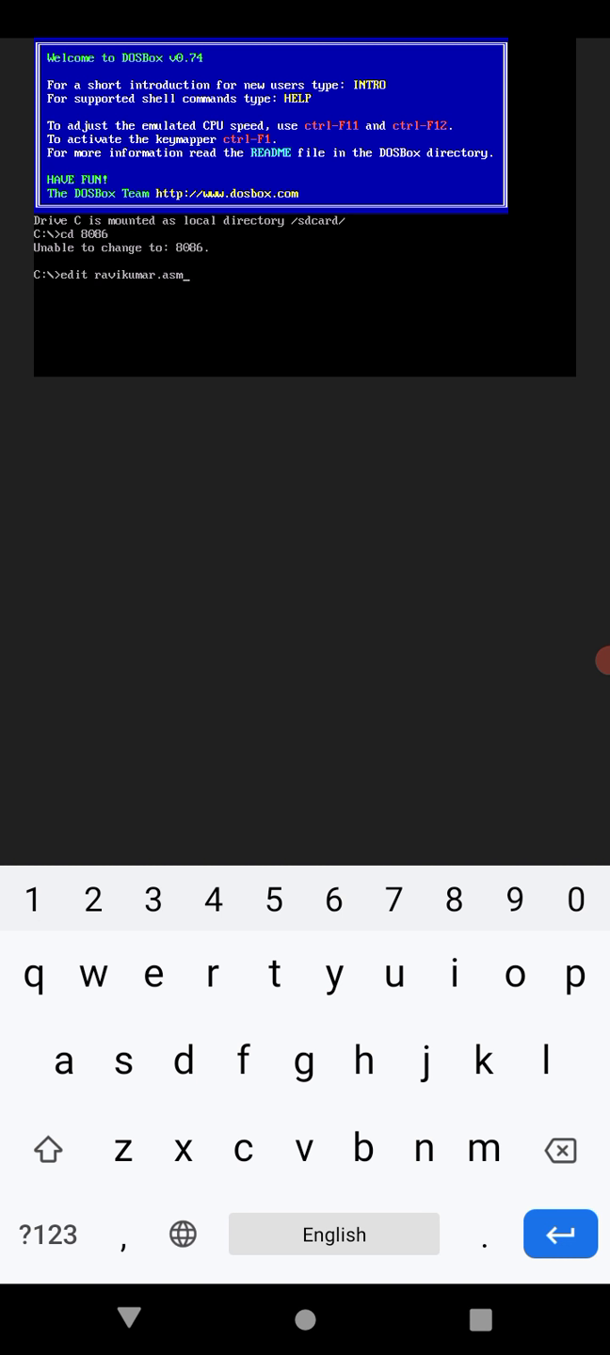
pyautogui.press('Return')
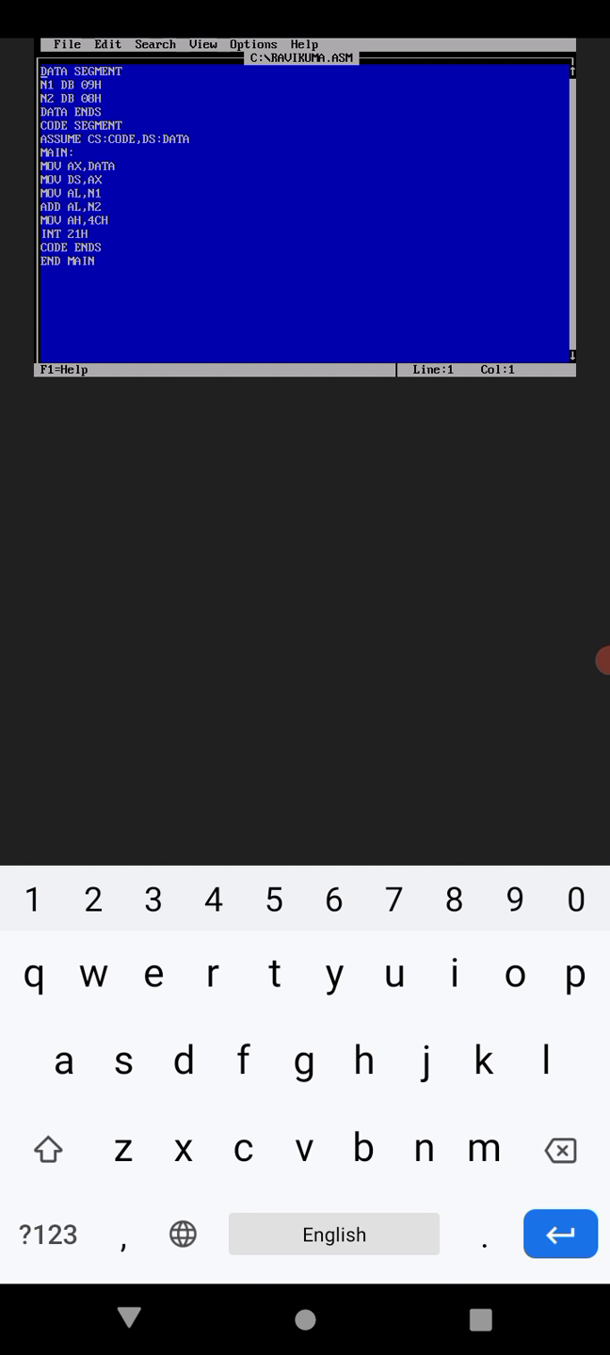